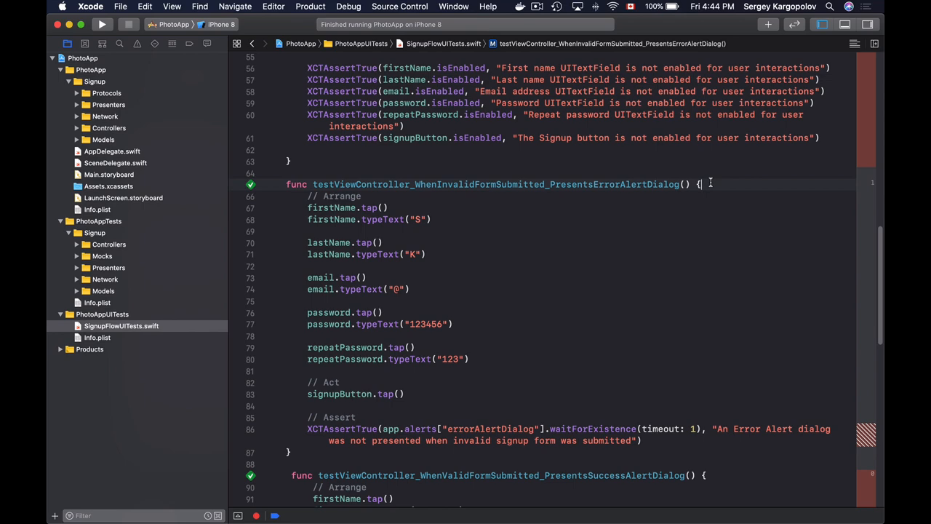
Step: Open the scheme editor on the Test action's Options for the PhotoApp UI tests
left_click(175, 23)
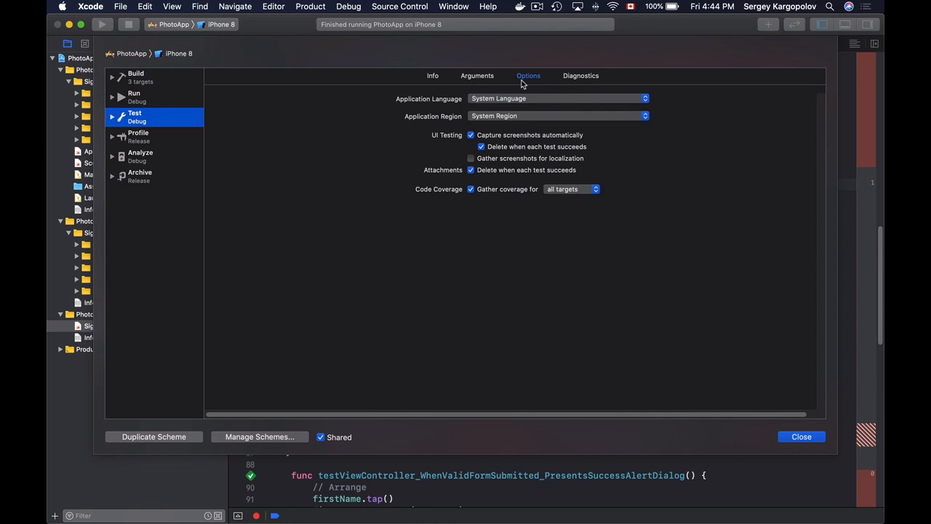
mouse_move(518, 84)
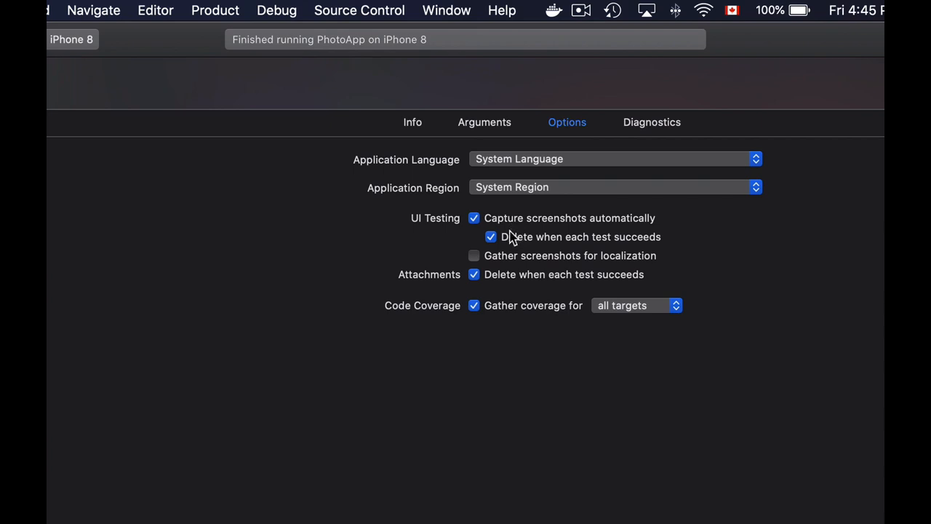
mouse_move(565, 229)
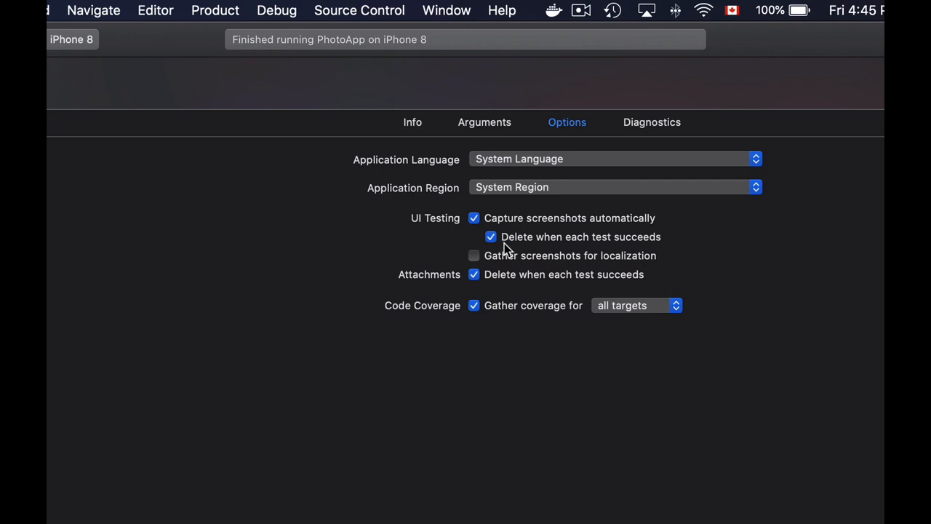
mouse_move(536, 250)
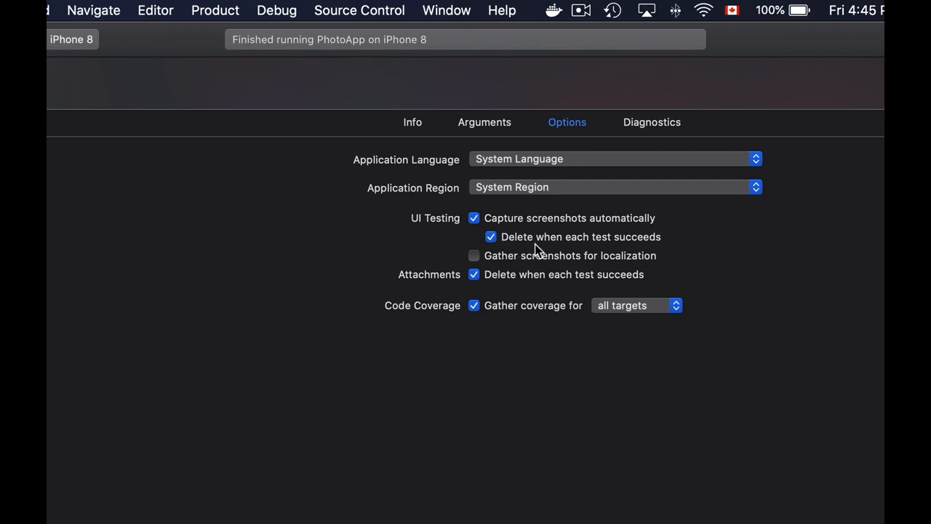
mouse_move(556, 253)
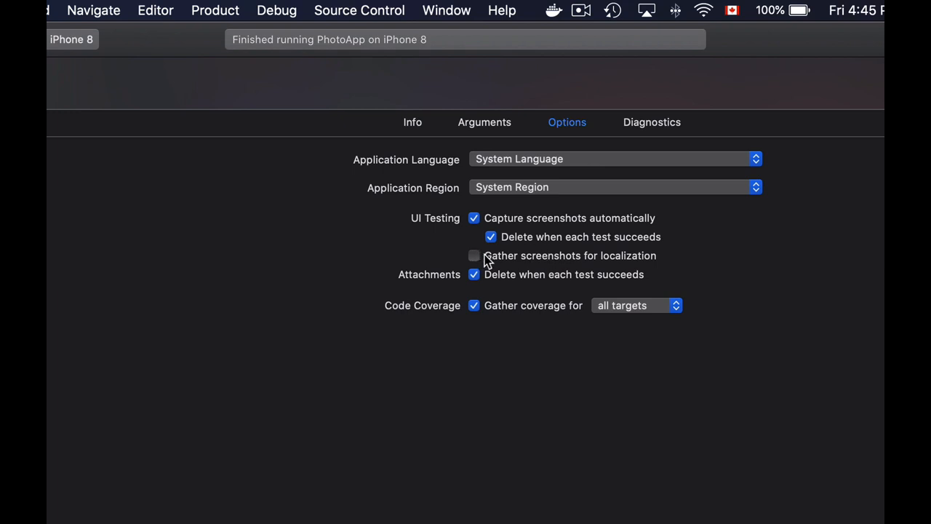
mouse_move(550, 265)
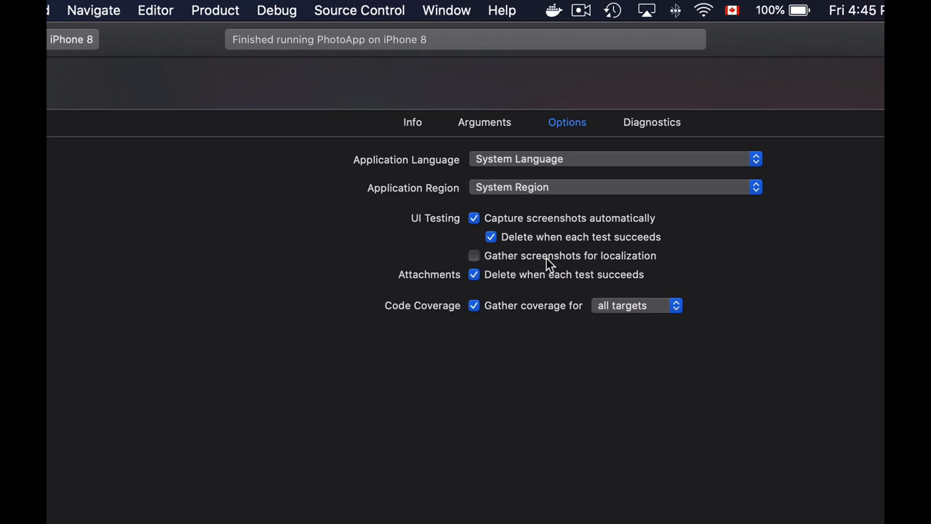
mouse_move(672, 231)
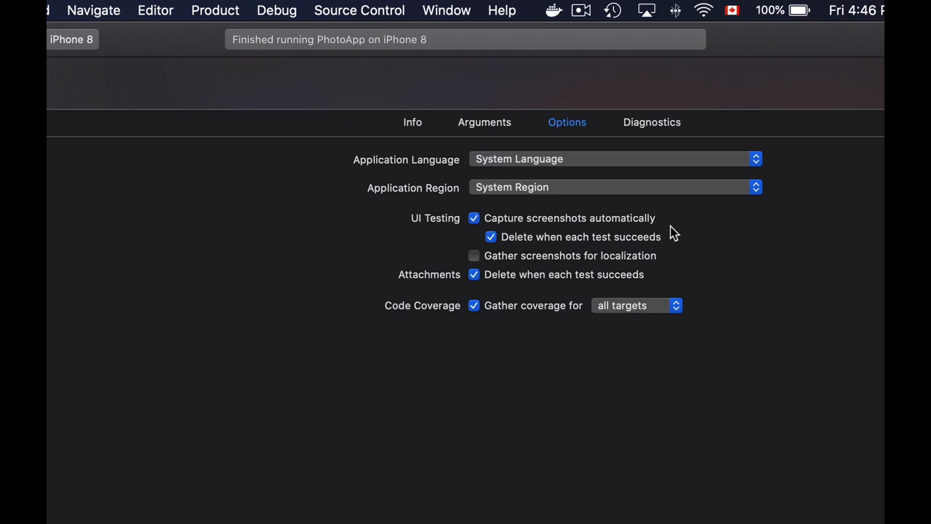
mouse_move(669, 240)
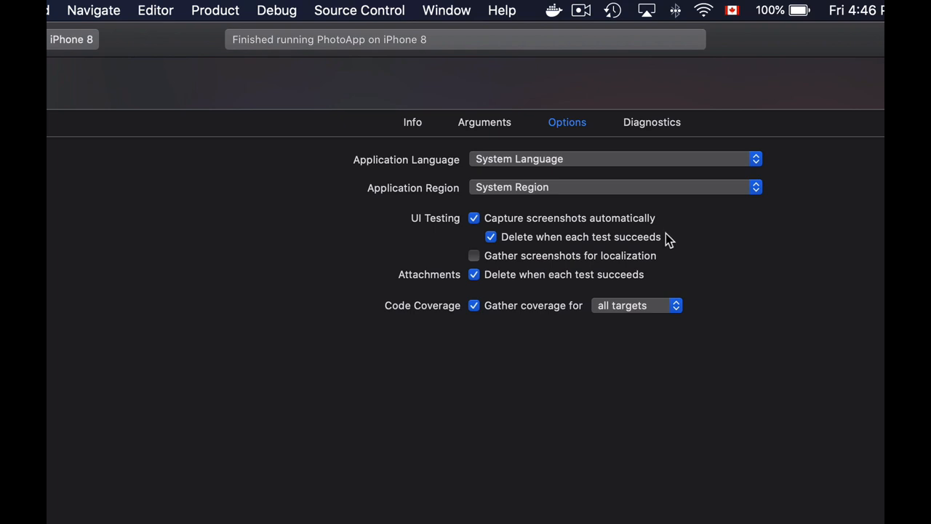
mouse_move(637, 247)
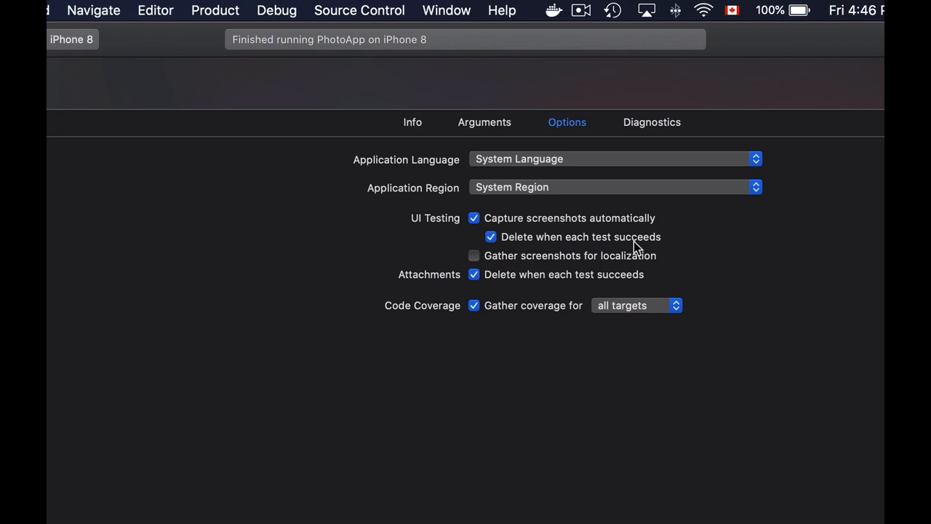
mouse_move(631, 250)
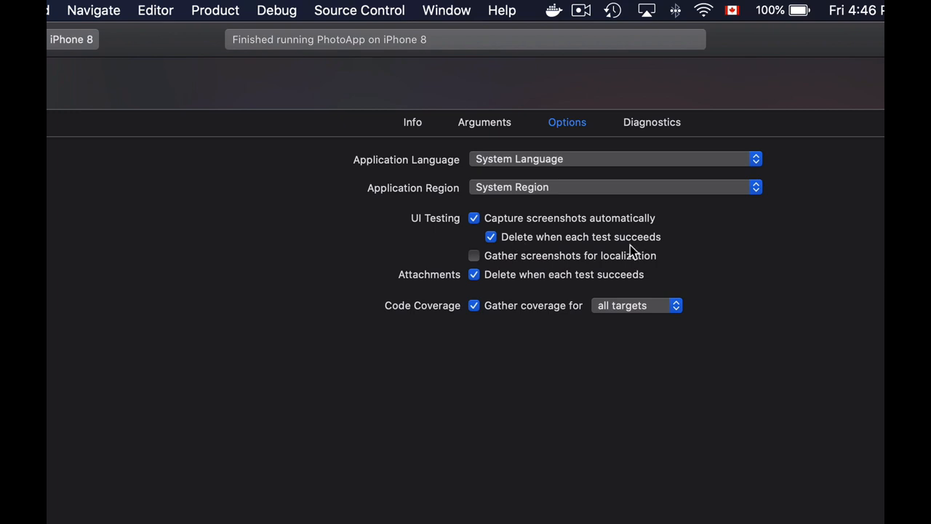
mouse_move(623, 250)
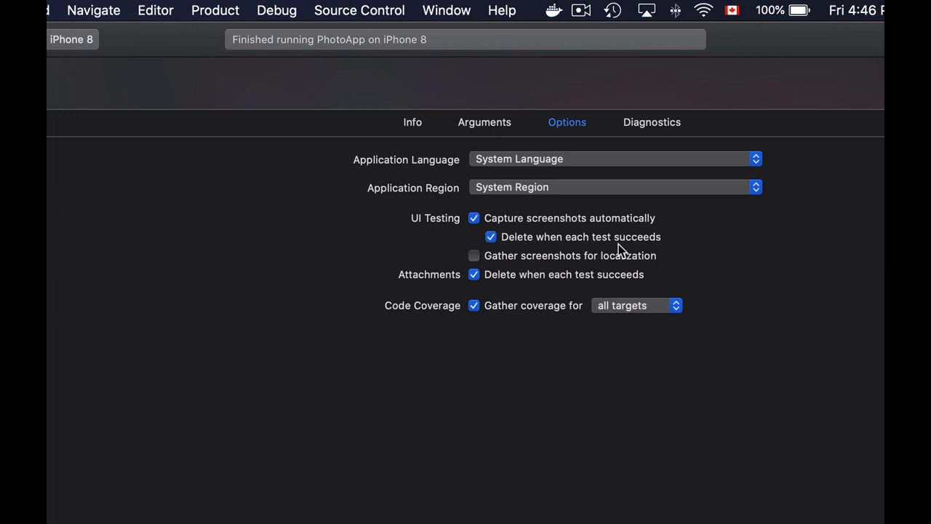
Step: Uncheck 'Delete when each test succeeds' so captured UI test screenshots are kept
left_click(490, 236)
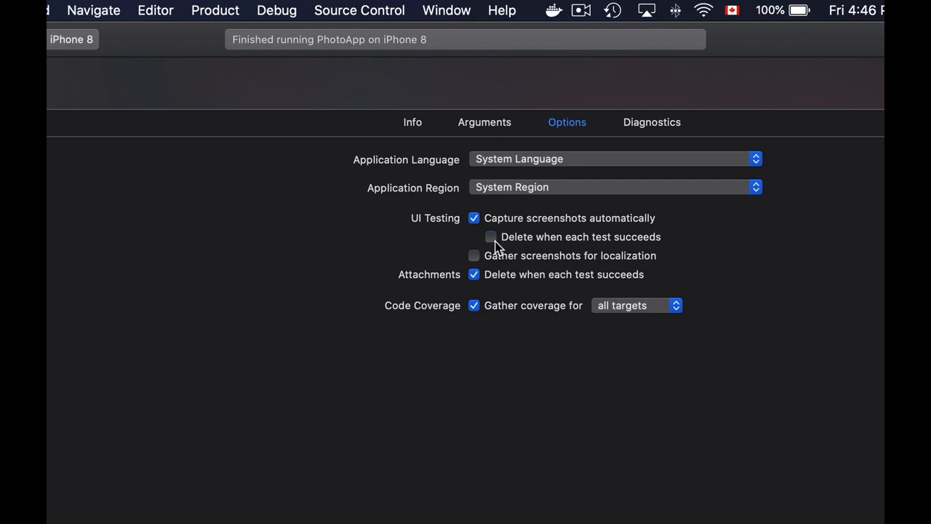
mouse_move(691, 247)
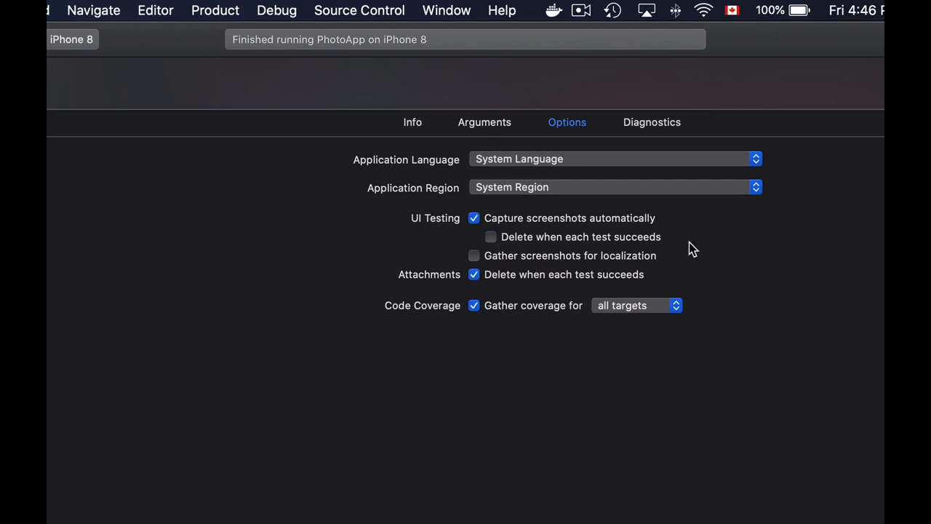